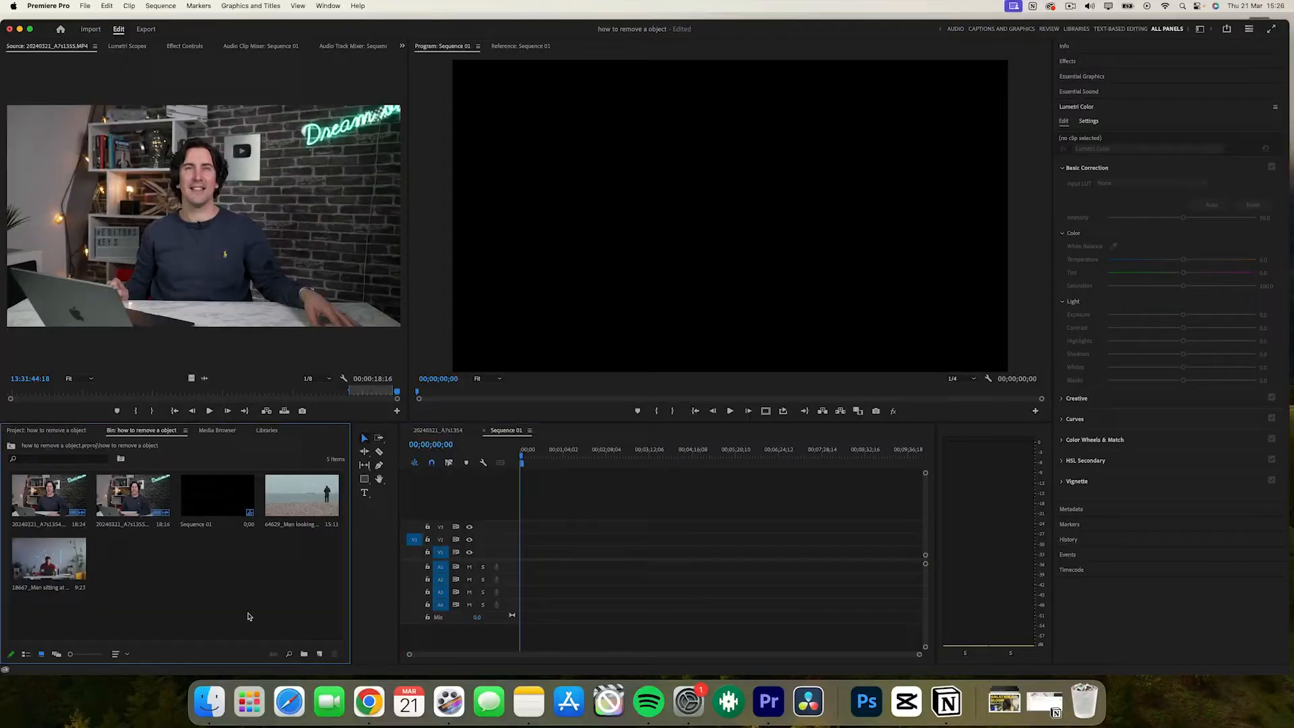
# - Place the beach clip of the man by the sea on Sequence 01, changing the sequence settings to match the clip
pyautogui.click(301, 494)
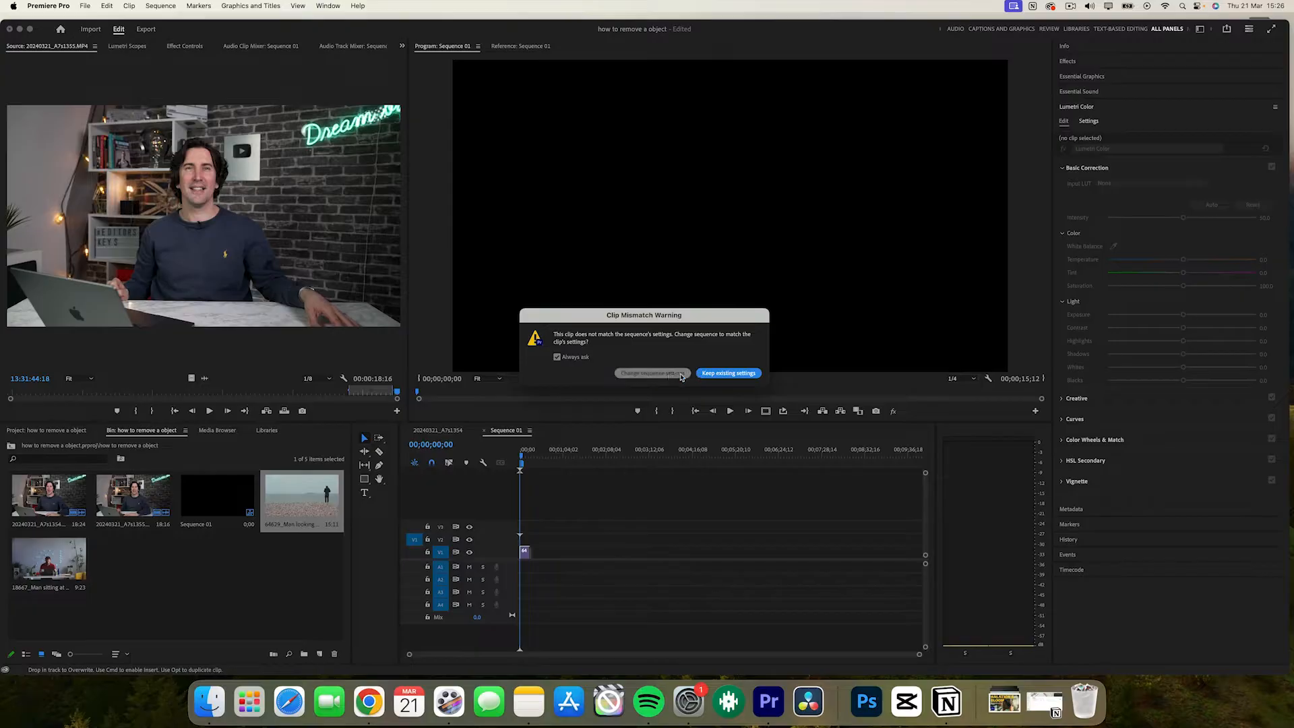
pyautogui.click(726, 372)
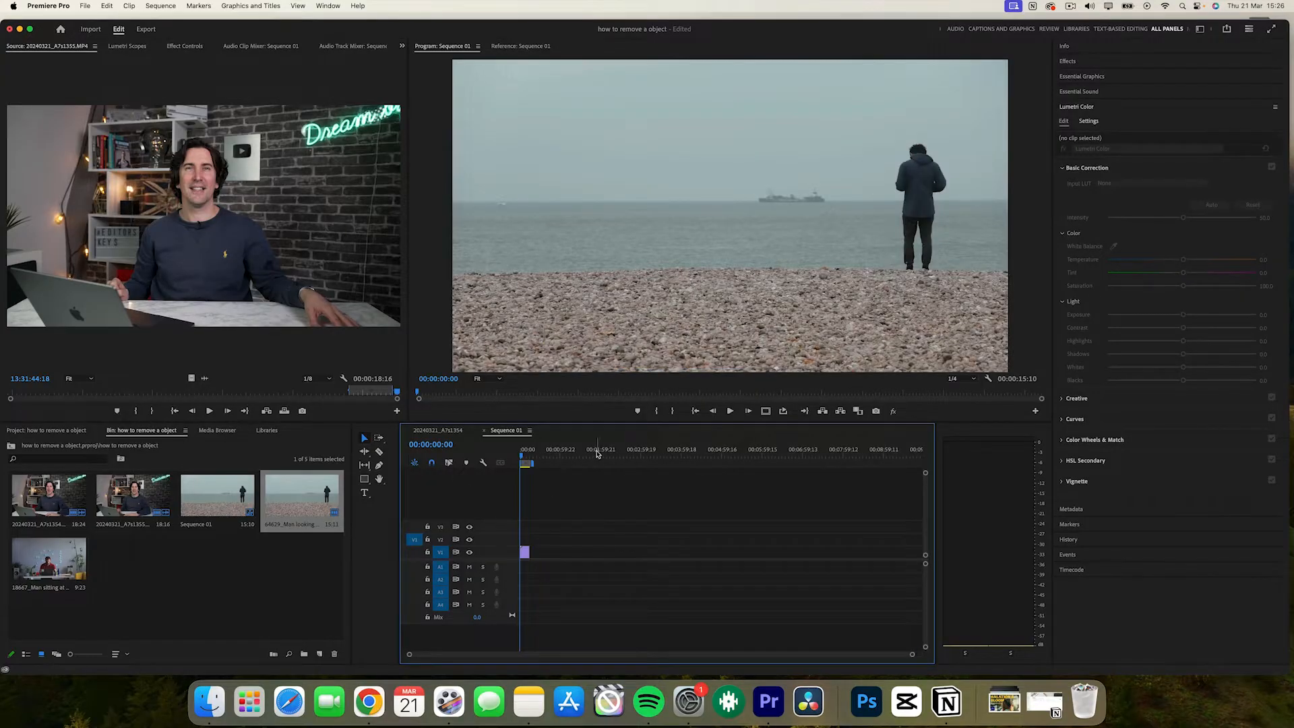